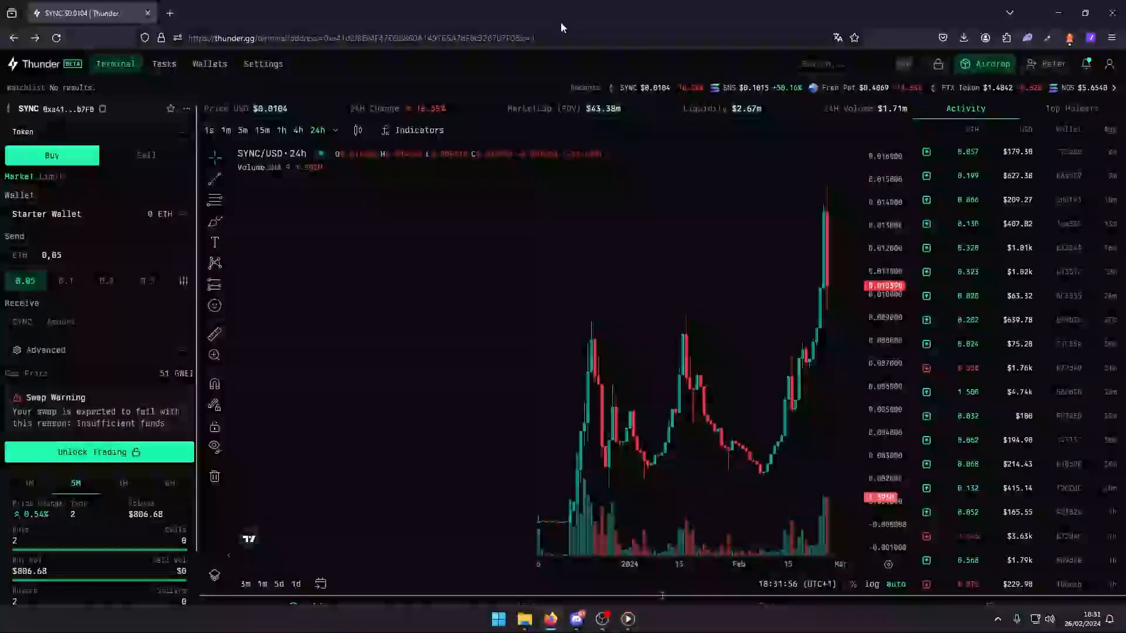
{"action": "mouse_move", "coordinate": [542, 227]}
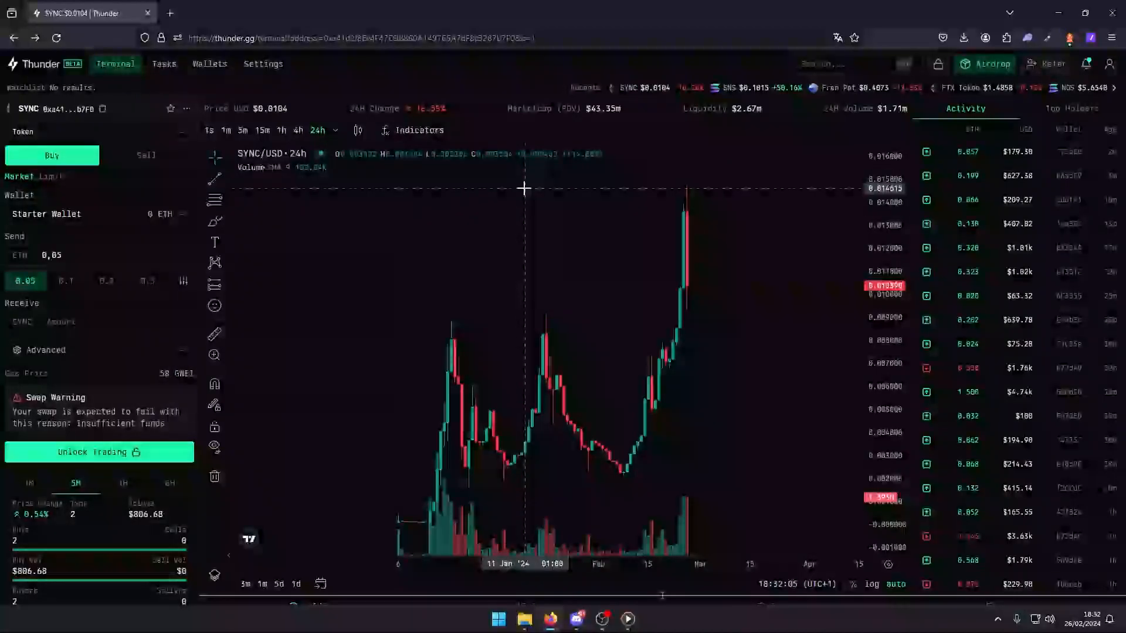
Open Thunder's Tasks page, which shows an empty task list
{"action": "left_click", "coordinate": [431, 38]}
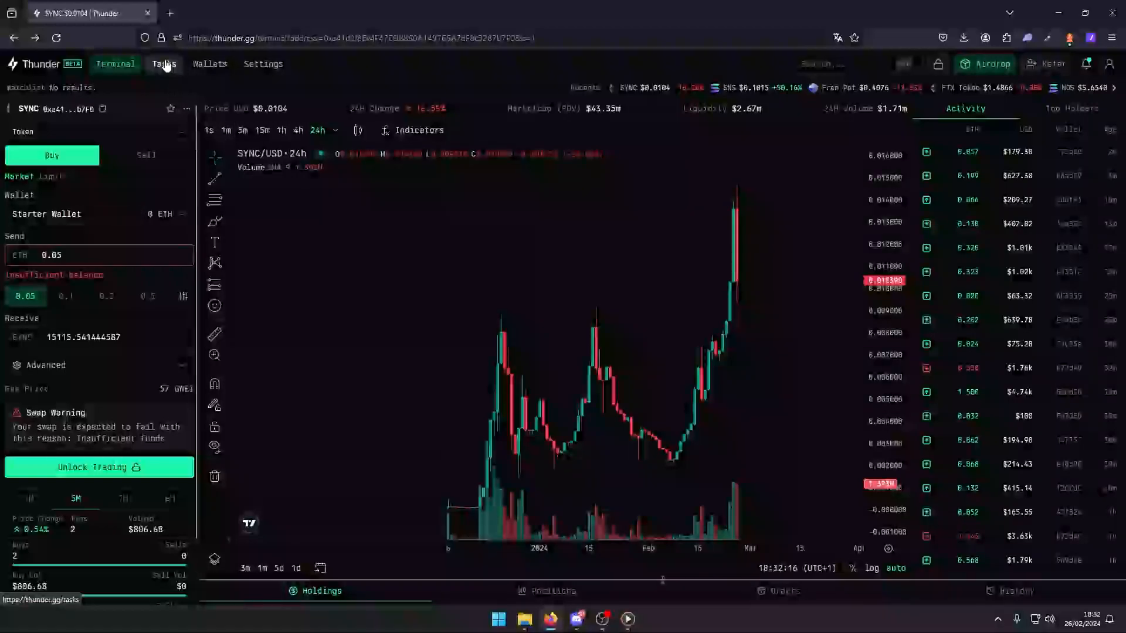
{"action": "left_click", "coordinate": [163, 64]}
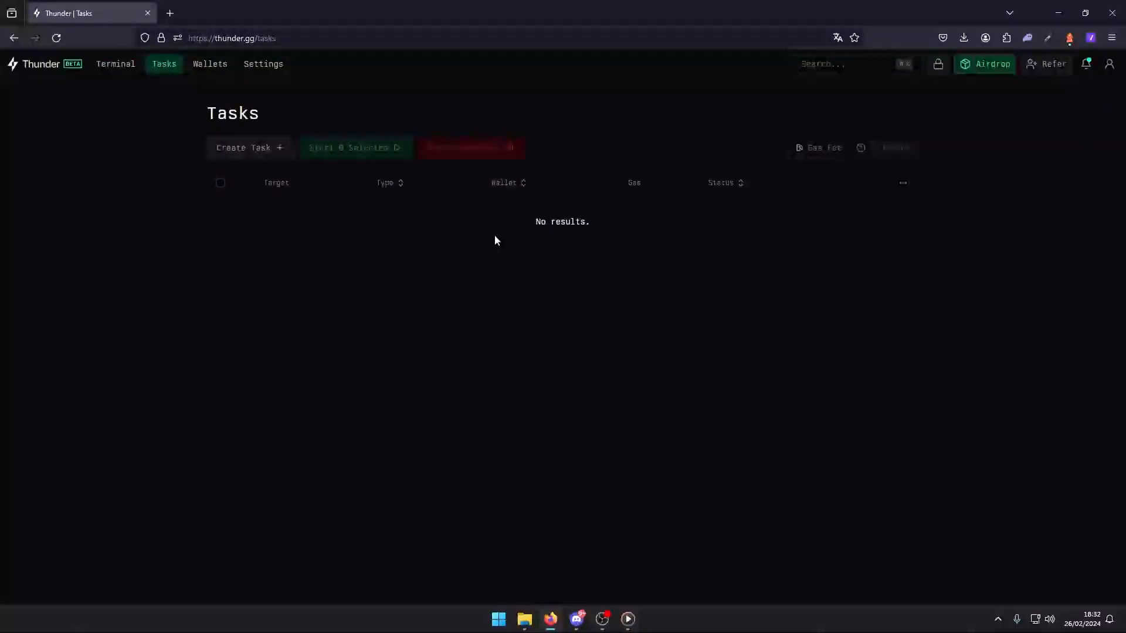
{"action": "mouse_move", "coordinate": [636, 225]}
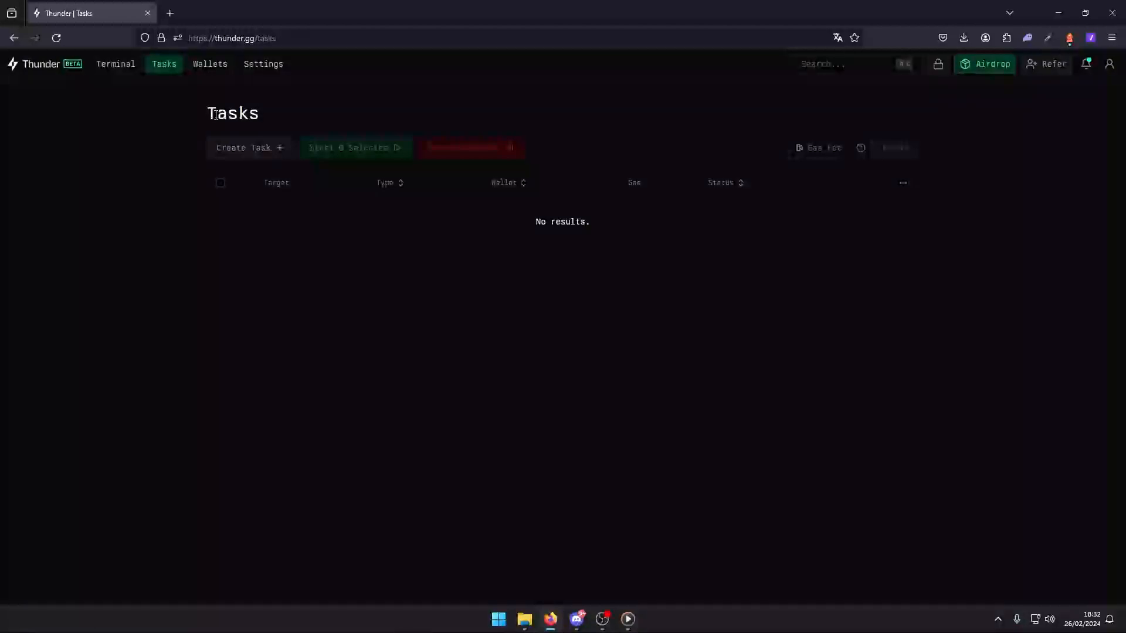
{"action": "mouse_move", "coordinate": [265, 151]}
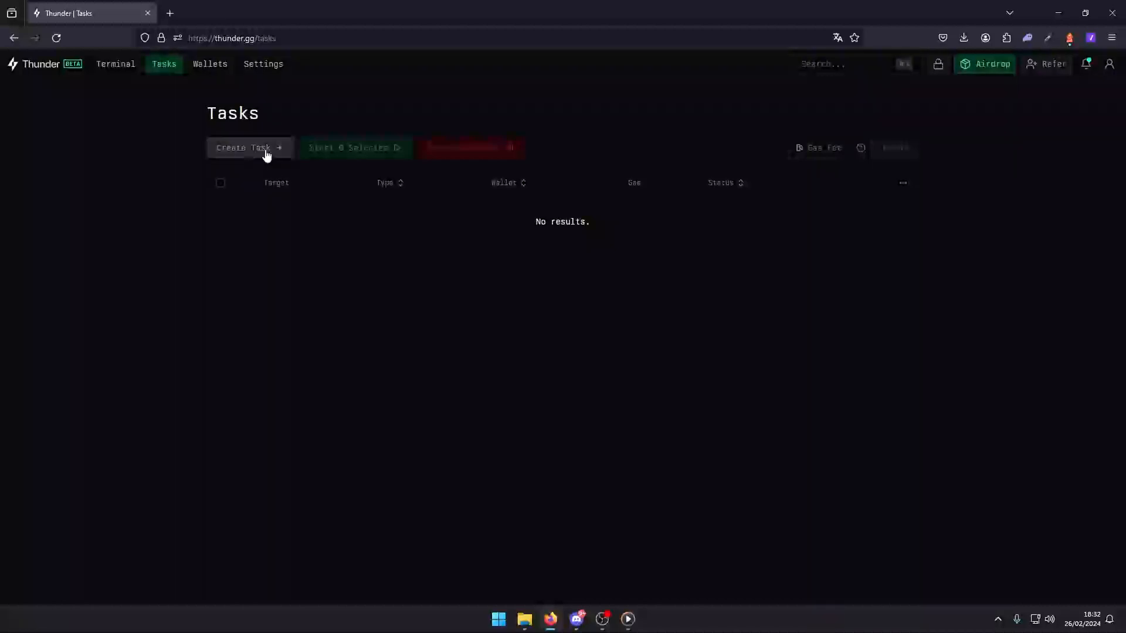
Create a new task and list the wallets it can use
{"action": "left_click", "coordinate": [244, 147]}
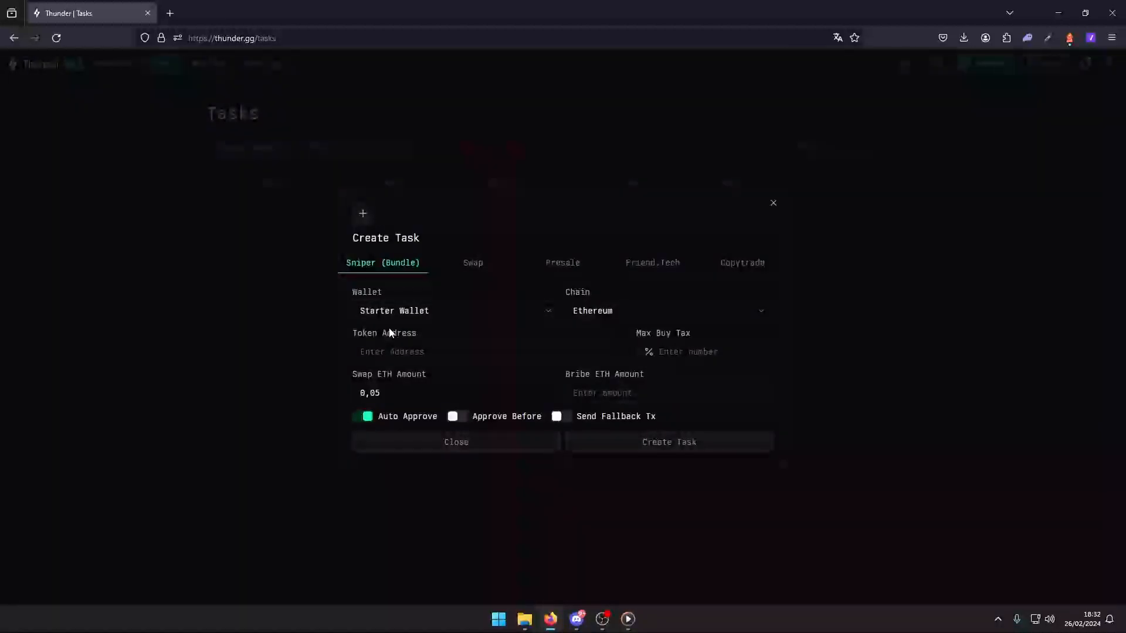
{"action": "mouse_move", "coordinate": [221, 321]}
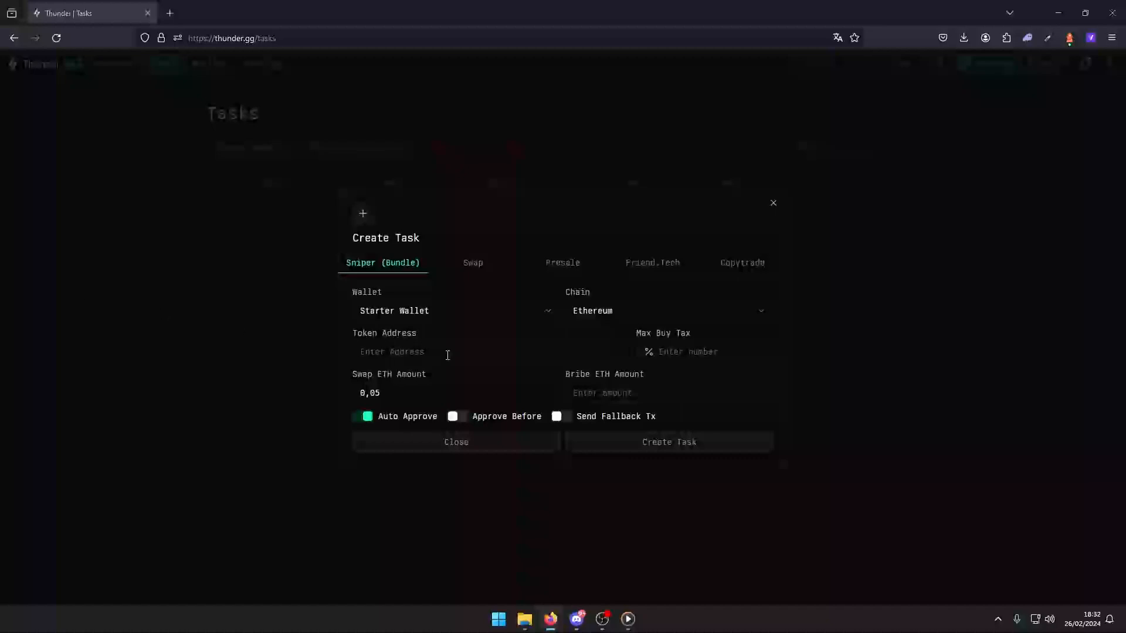
{"action": "left_click", "coordinate": [454, 310]}
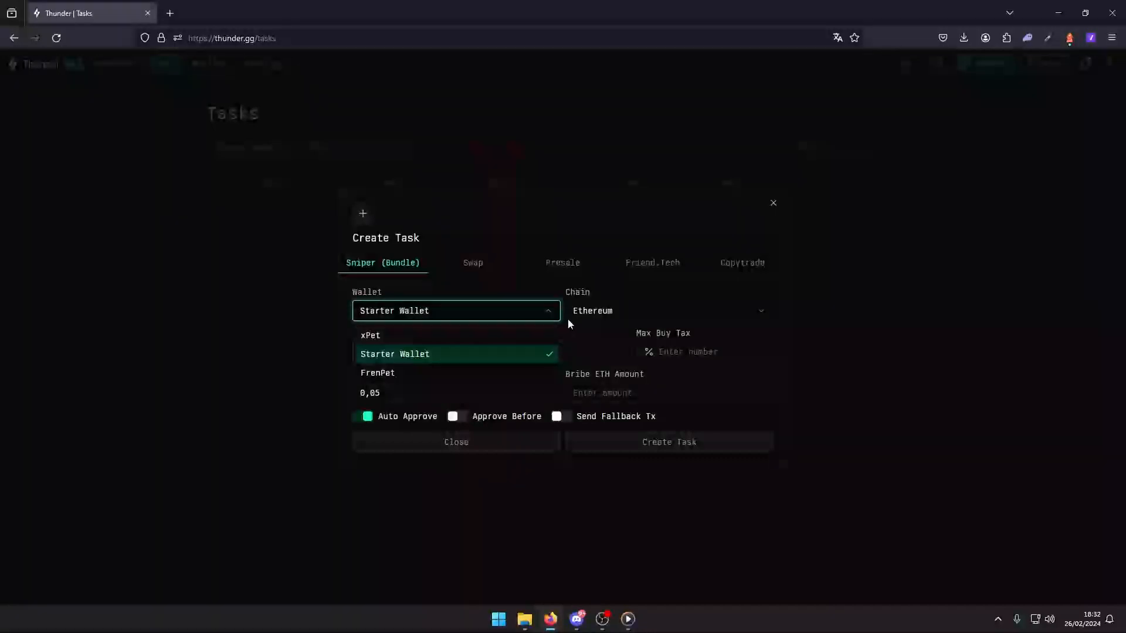
Switch the new task to Copytrade using the FrenPet wallet
{"action": "left_click", "coordinate": [742, 262]}
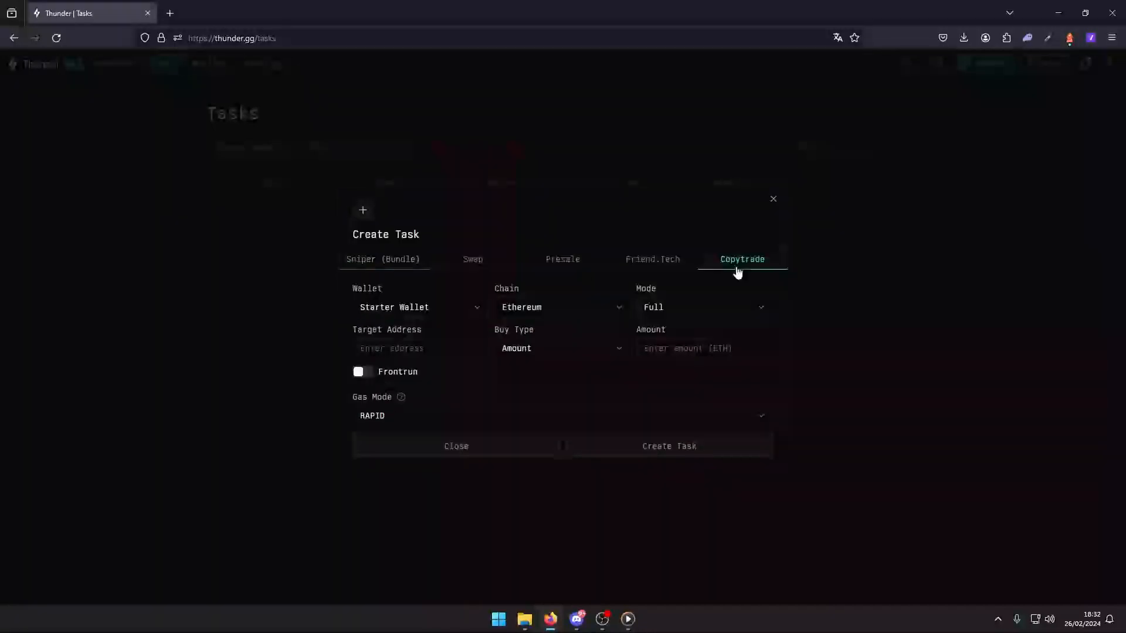
{"action": "left_click", "coordinate": [420, 307]}
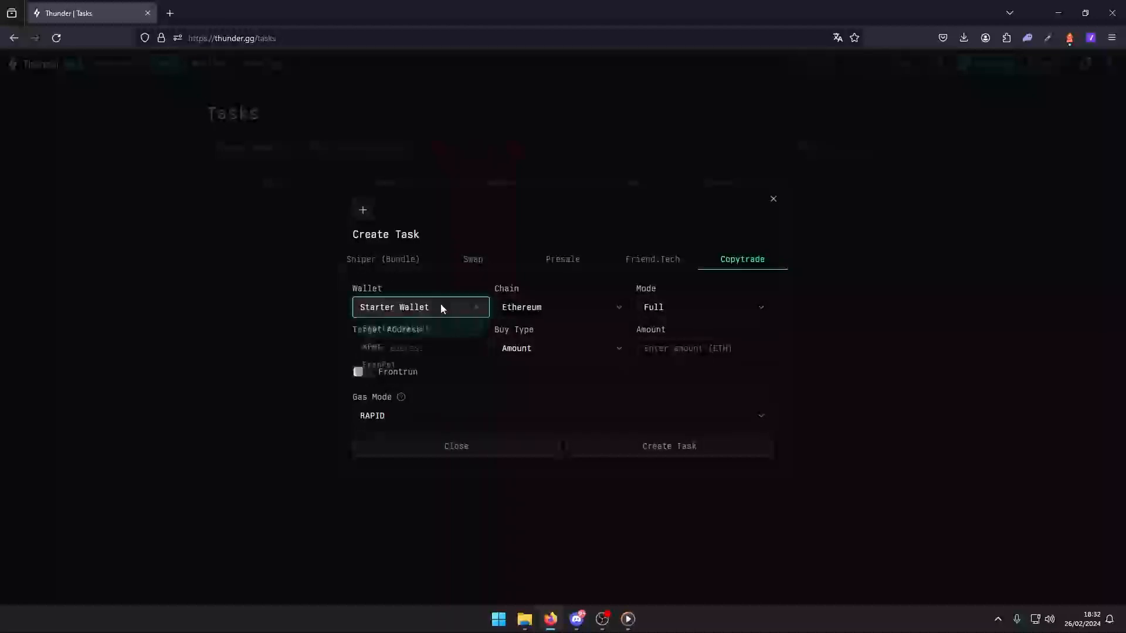
{"action": "left_click", "coordinate": [419, 306]}
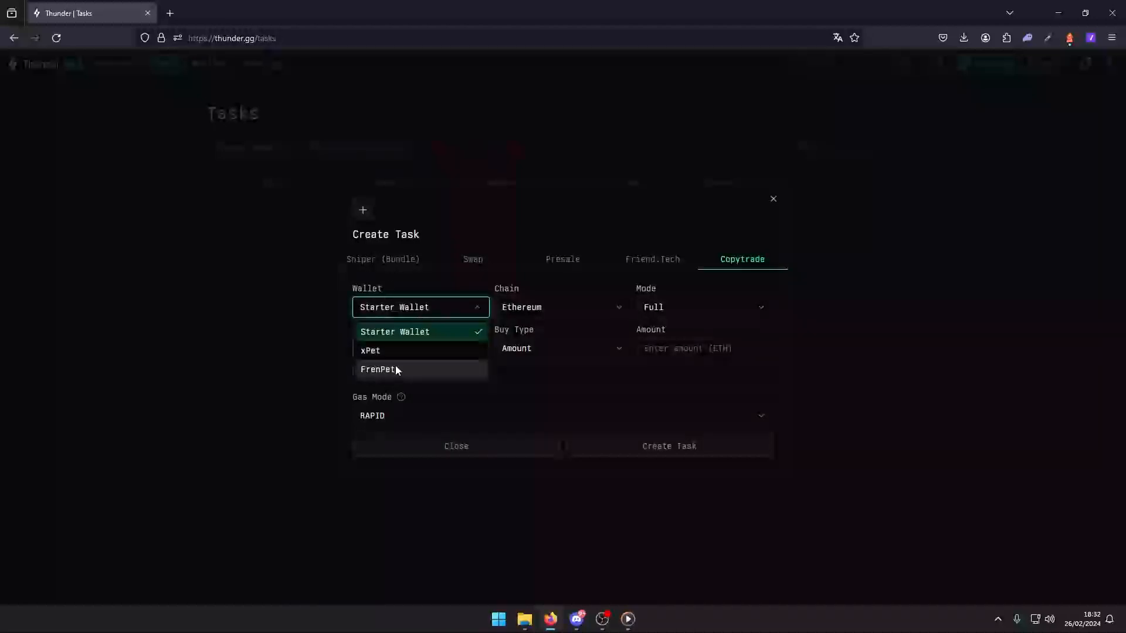
{"action": "left_click", "coordinate": [377, 369]}
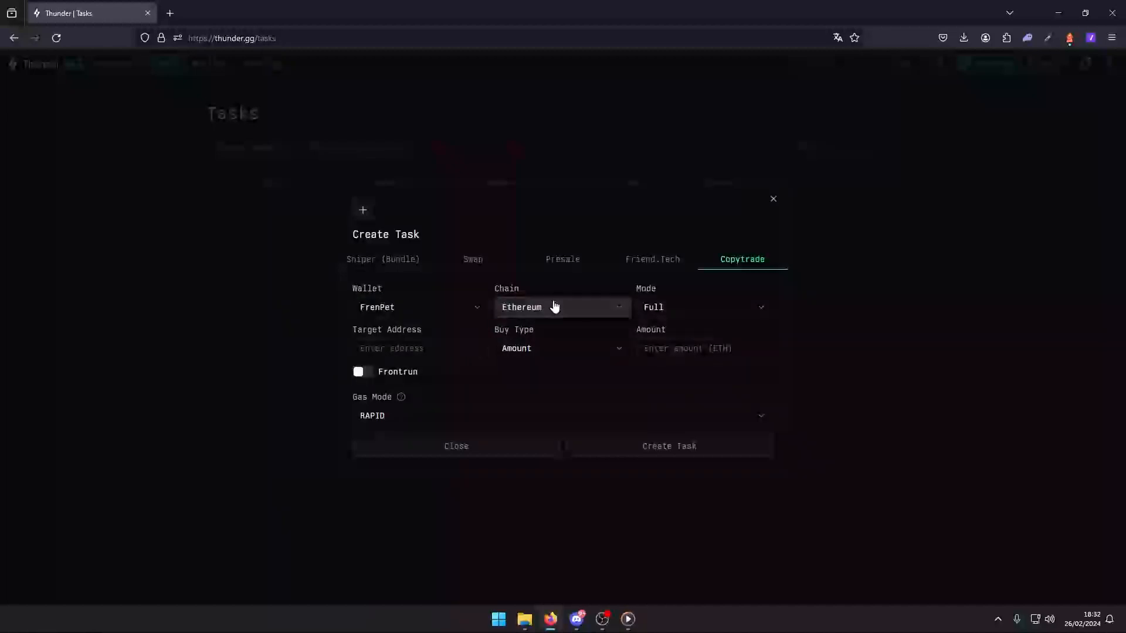
{"action": "mouse_move", "coordinate": [588, 310]}
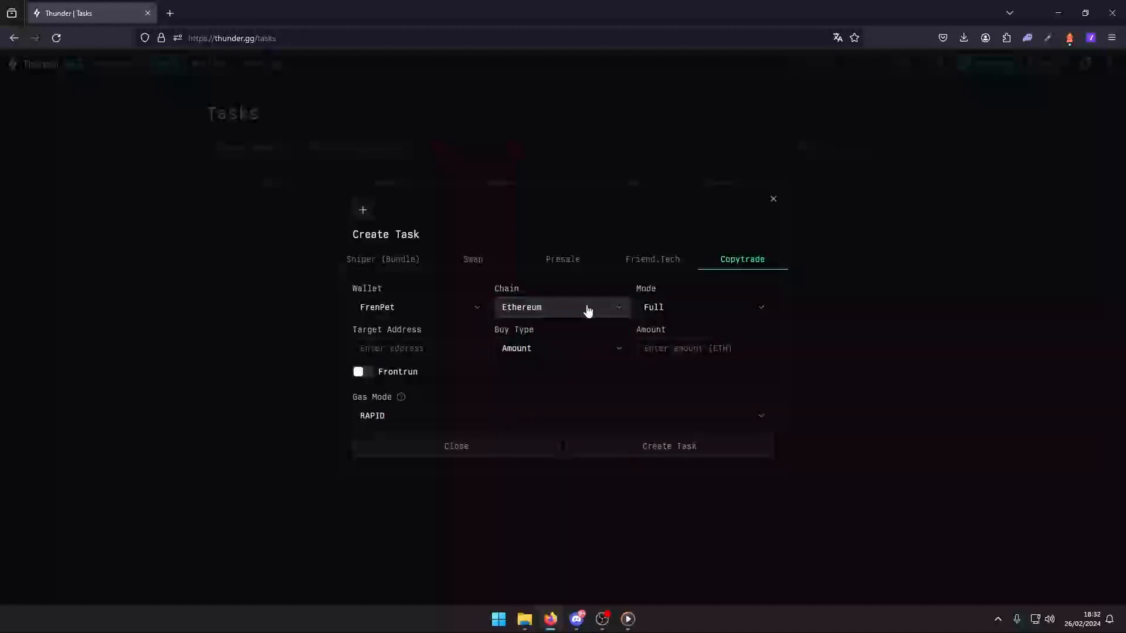
Keep Ethereum as the chain and Full as the copytrade mode
{"action": "left_click", "coordinate": [561, 307]}
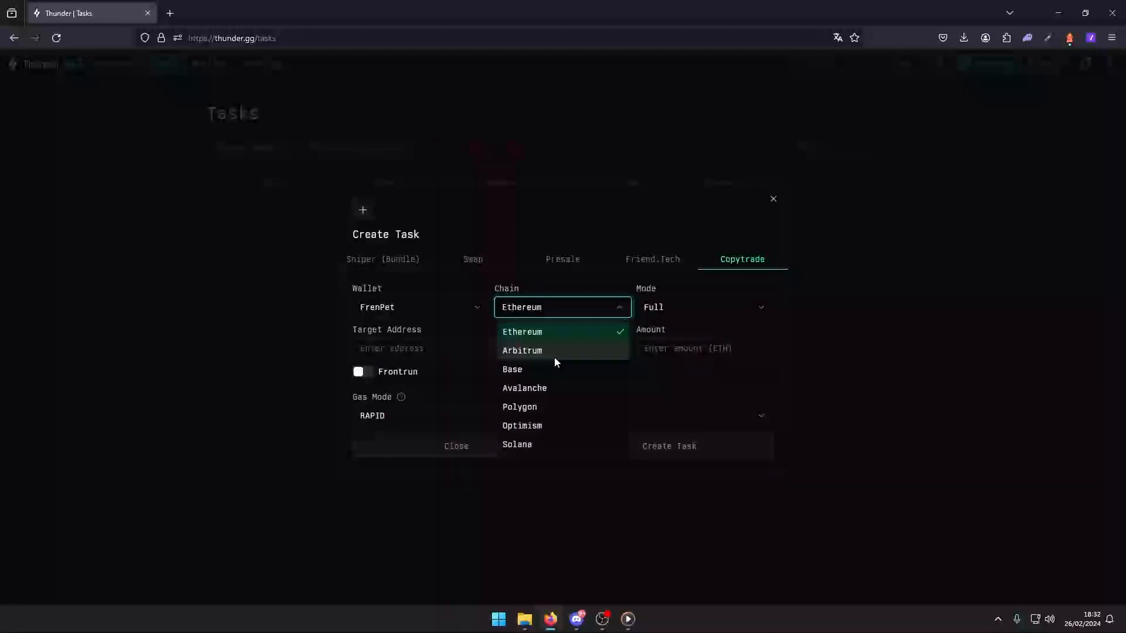
{"action": "left_click", "coordinate": [521, 331]}
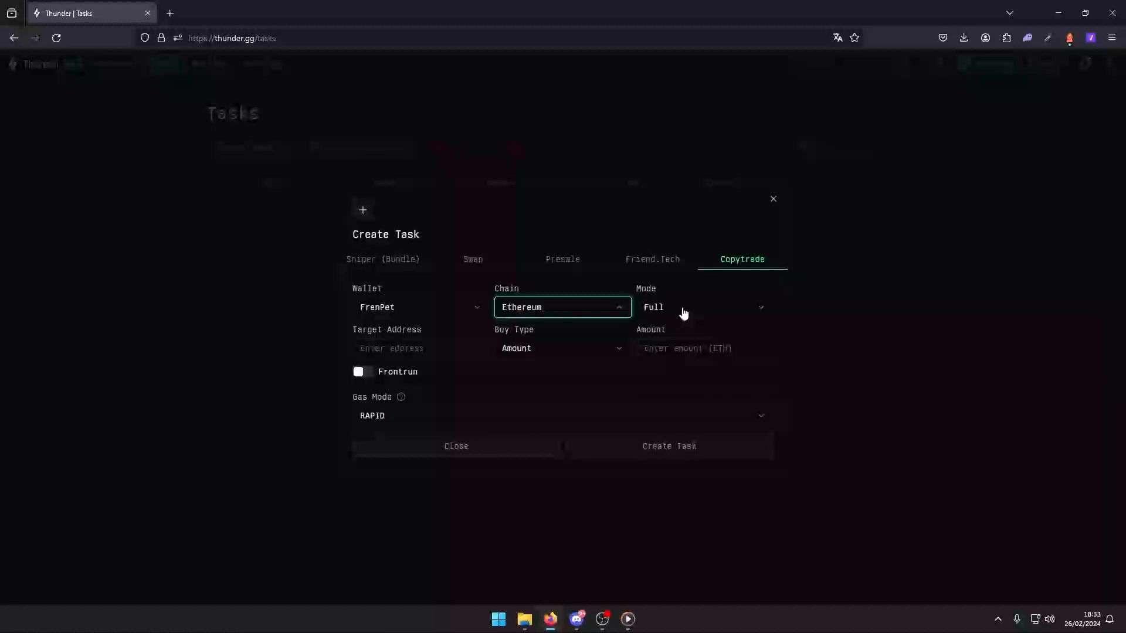
{"action": "left_click", "coordinate": [702, 307]}
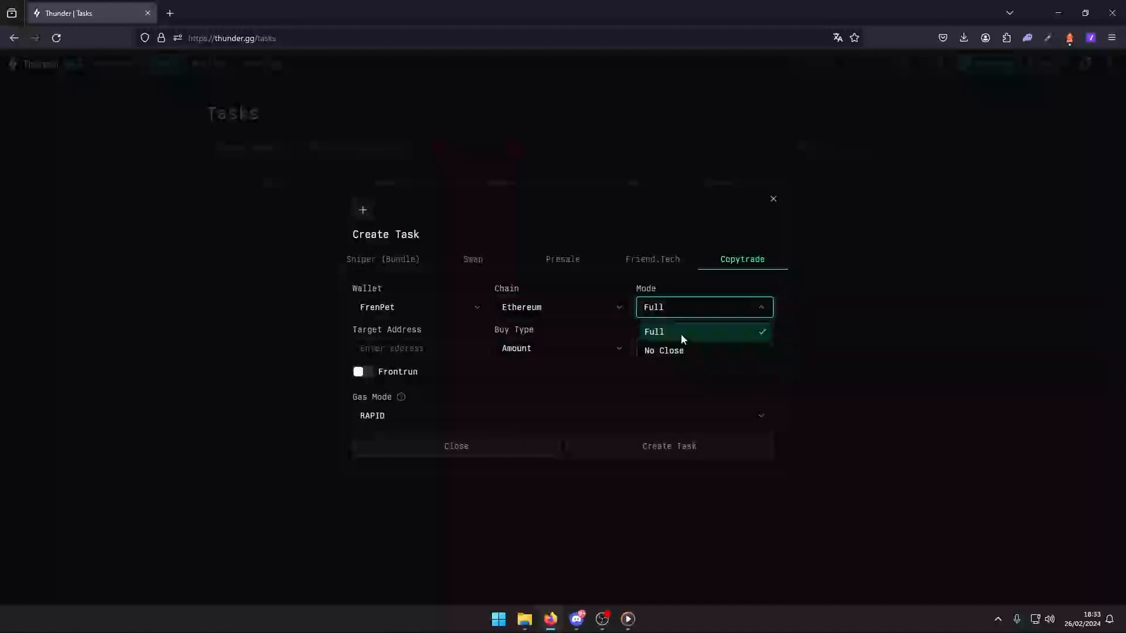
{"action": "mouse_move", "coordinate": [663, 351]}
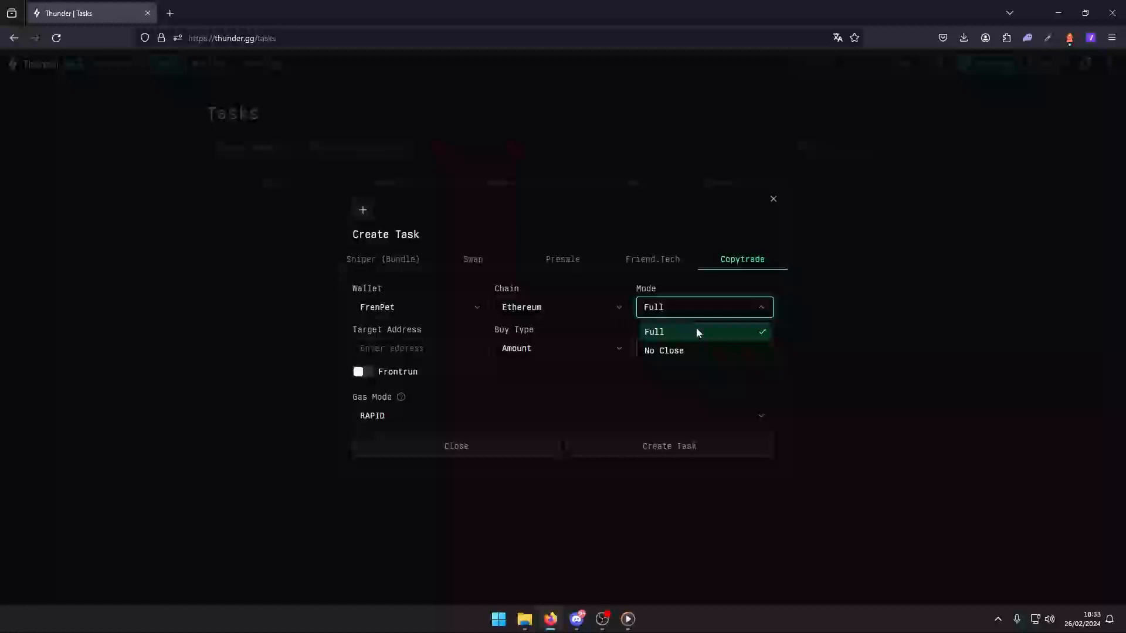
{"action": "mouse_move", "coordinate": [592, 331]}
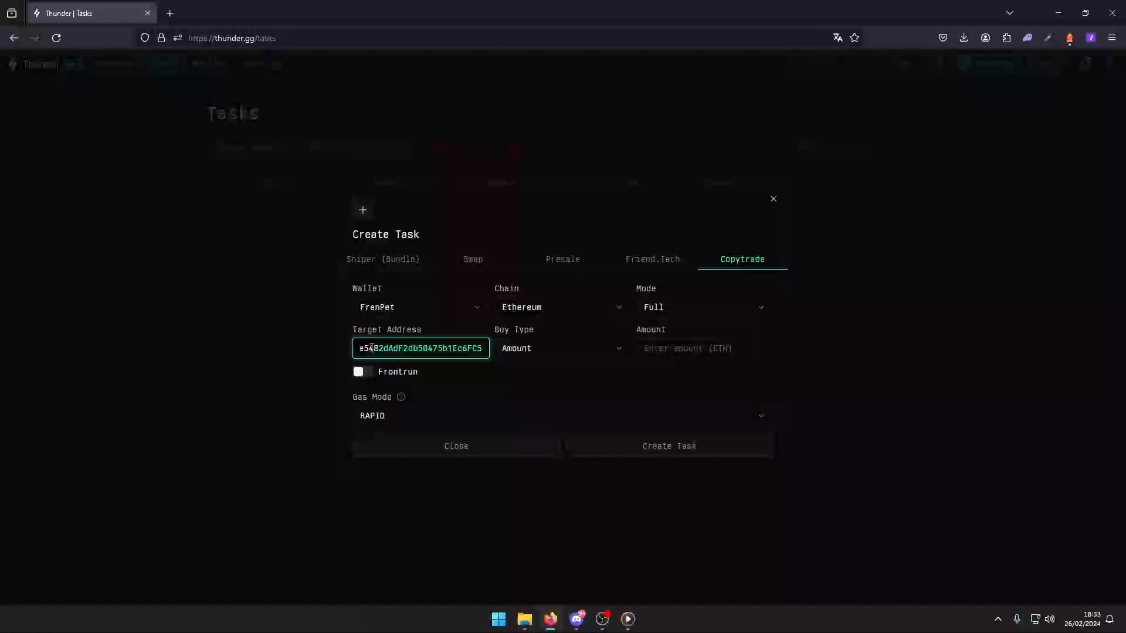
Enter target address 0x5e55D63fB1bCa77e5482dAc, set buy type to Percentage, and enable Frontrun
{"action": "type", "text": "0x5e55D63fB1bCa77e5482dAc"}
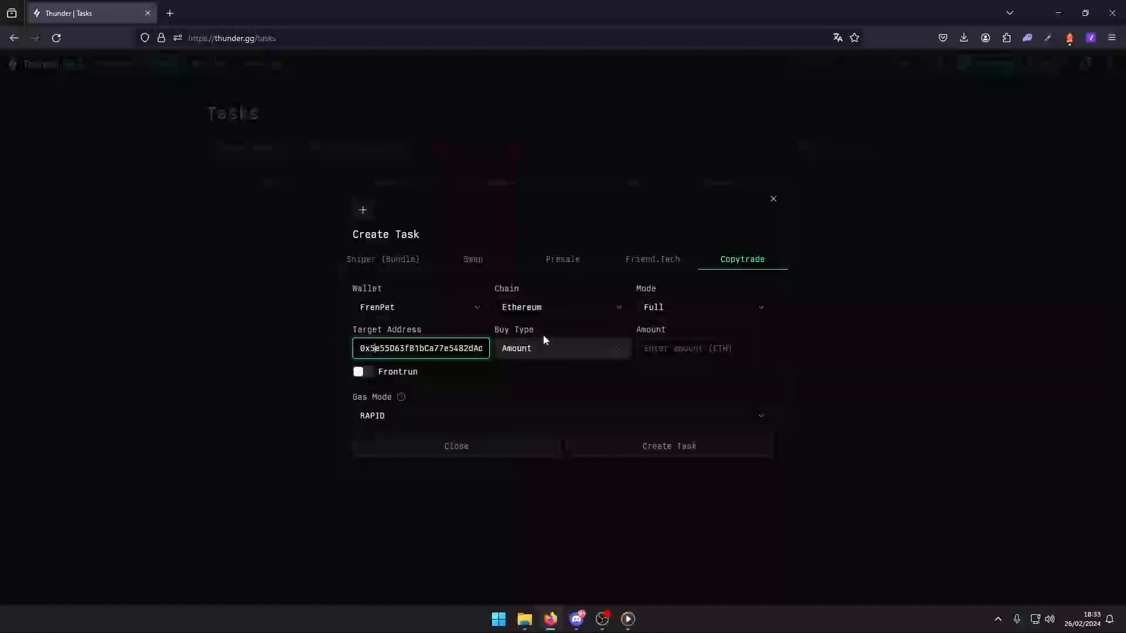
{"action": "left_click", "coordinate": [562, 348]}
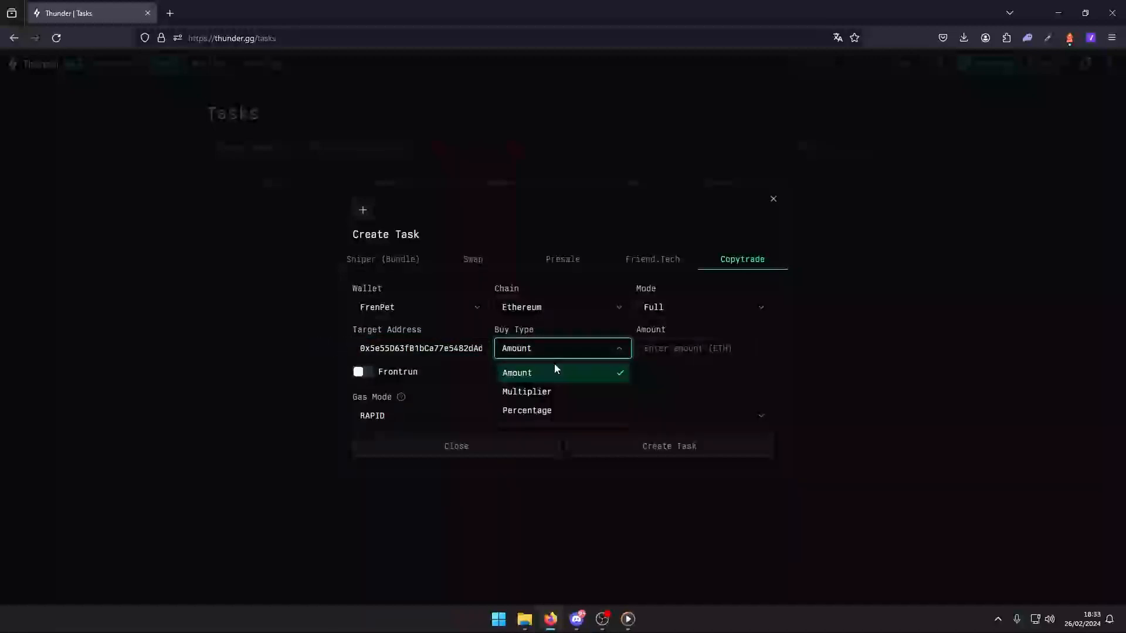
{"action": "mouse_move", "coordinate": [557, 391]}
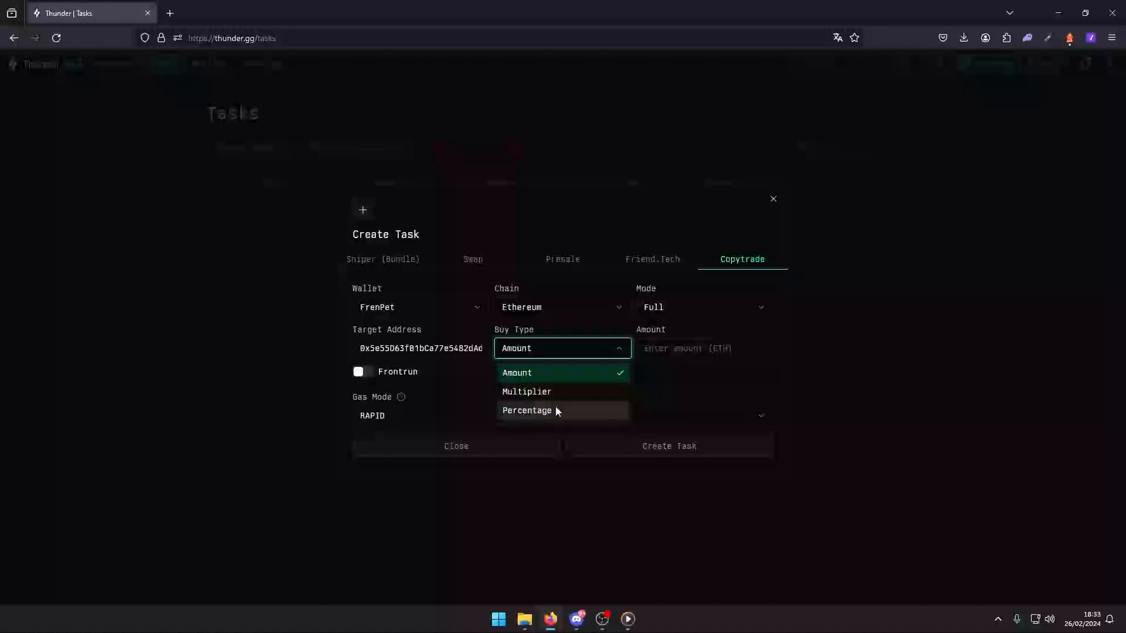
{"action": "left_click", "coordinate": [526, 410]}
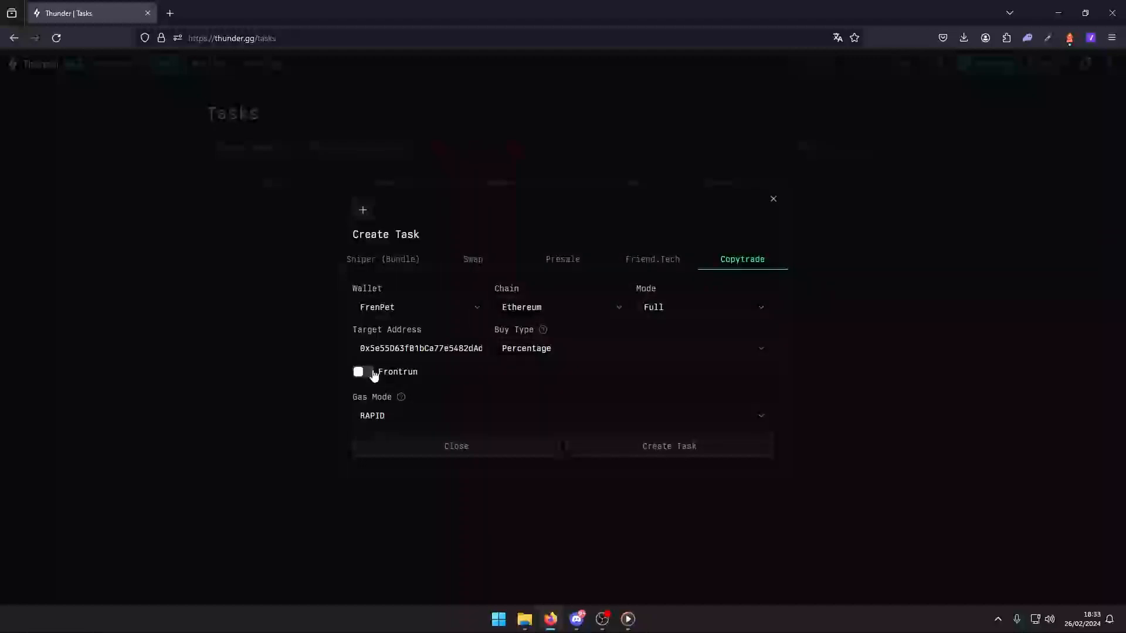
{"action": "left_click", "coordinate": [358, 372]}
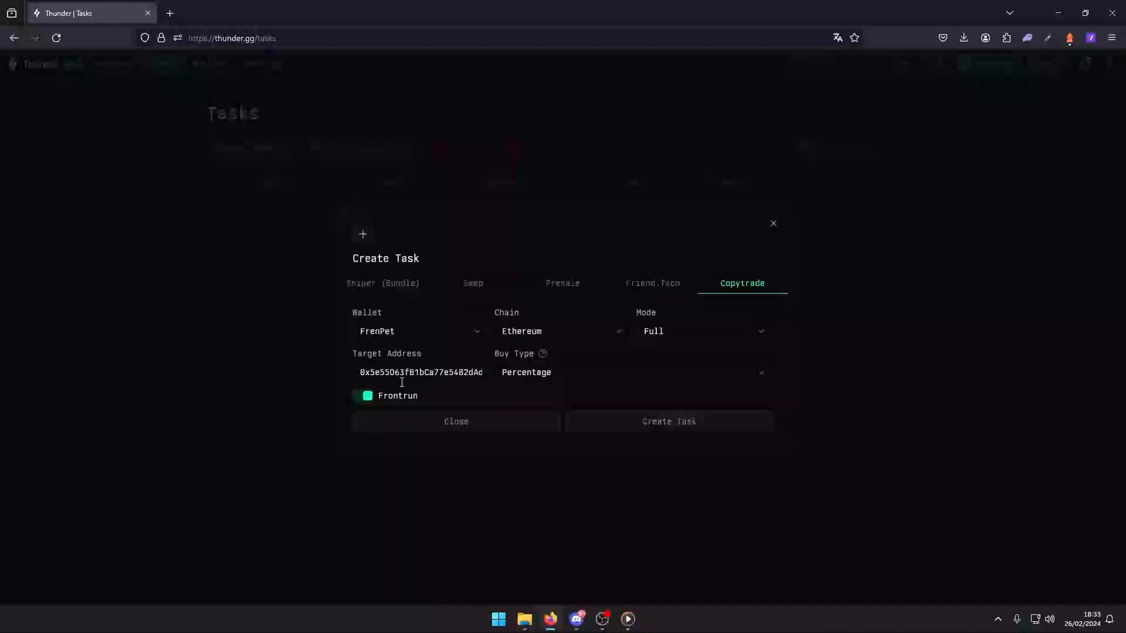
{"action": "mouse_move", "coordinate": [494, 404]}
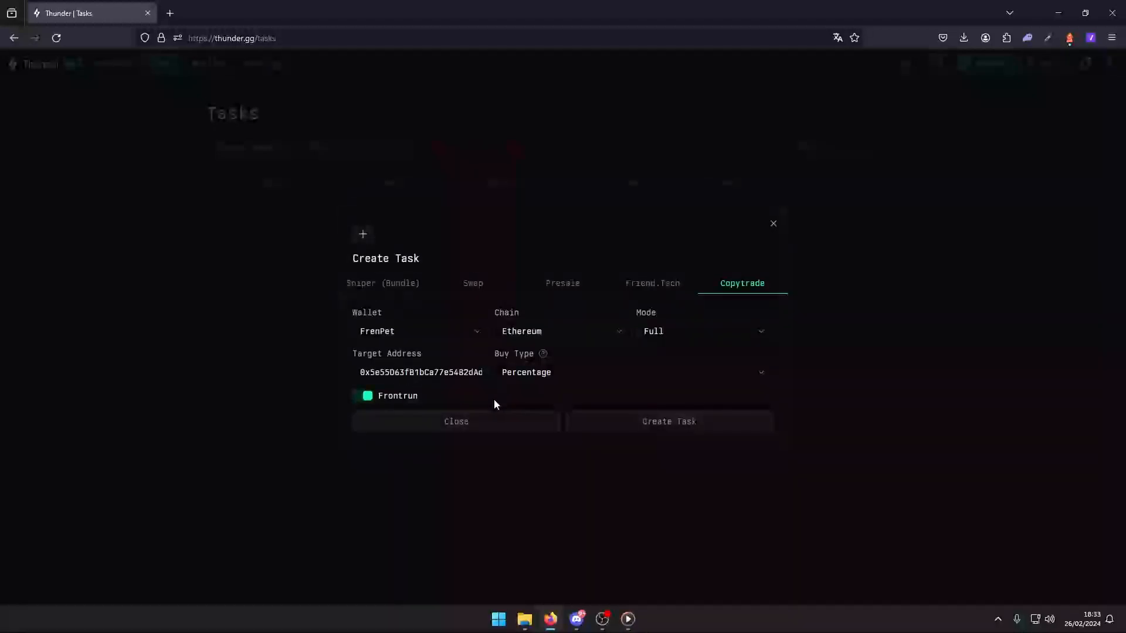
{"action": "mouse_move", "coordinate": [639, 407]}
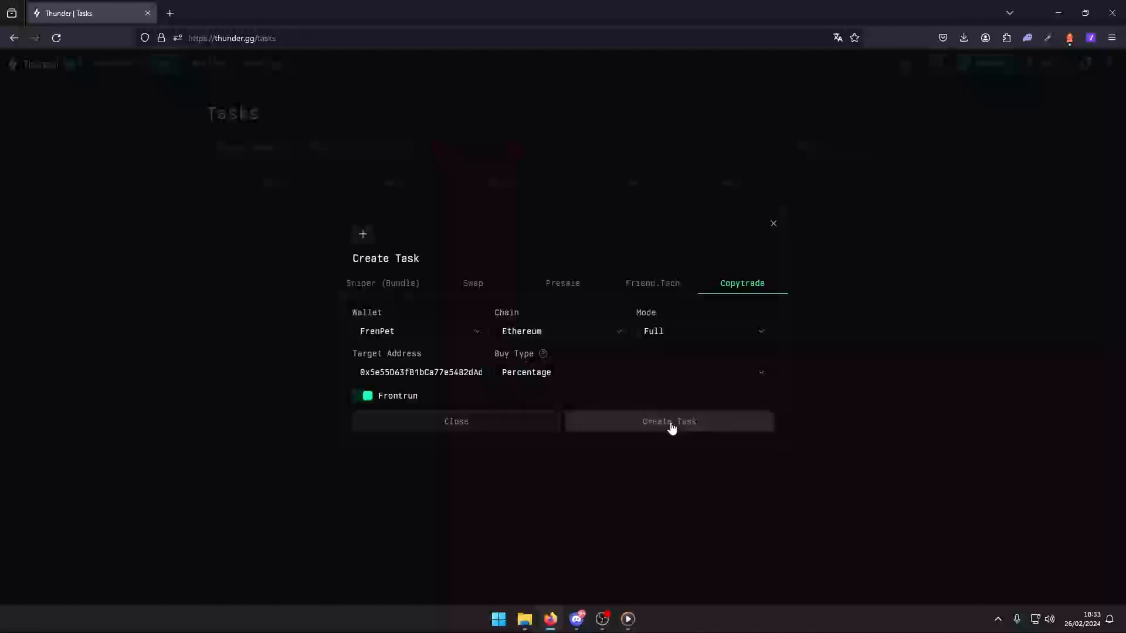
Save the FrenPet copytrade task so it appears as Idle in the list
{"action": "left_click", "coordinate": [667, 421]}
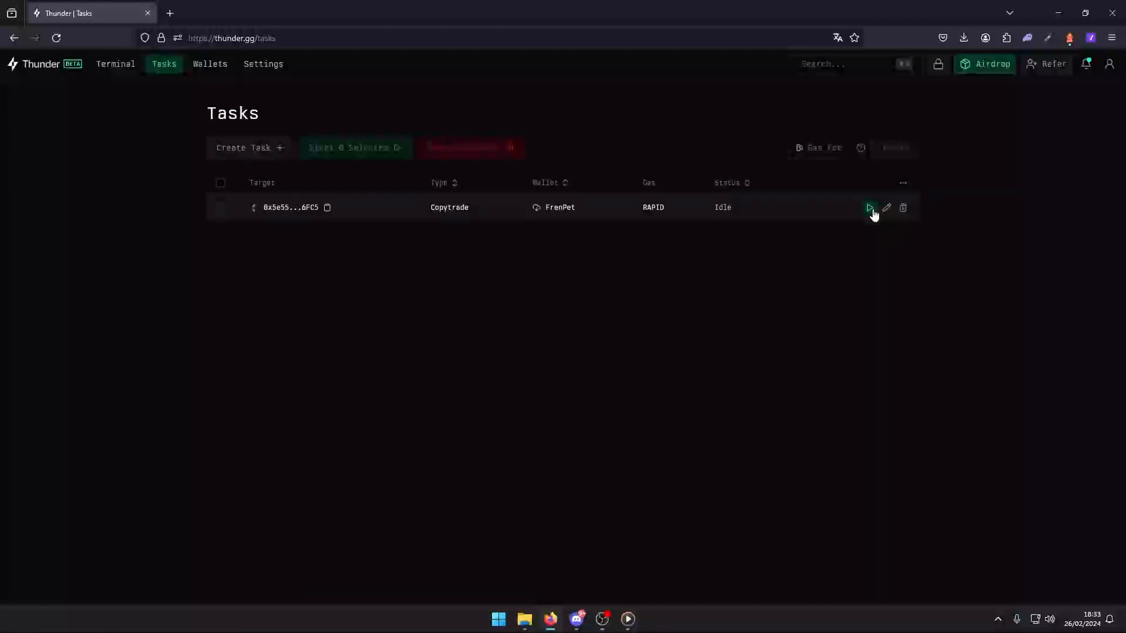
Start the FrenPet copytrade task so it's listening for trades, then reselect its row
{"action": "left_click", "coordinate": [870, 207]}
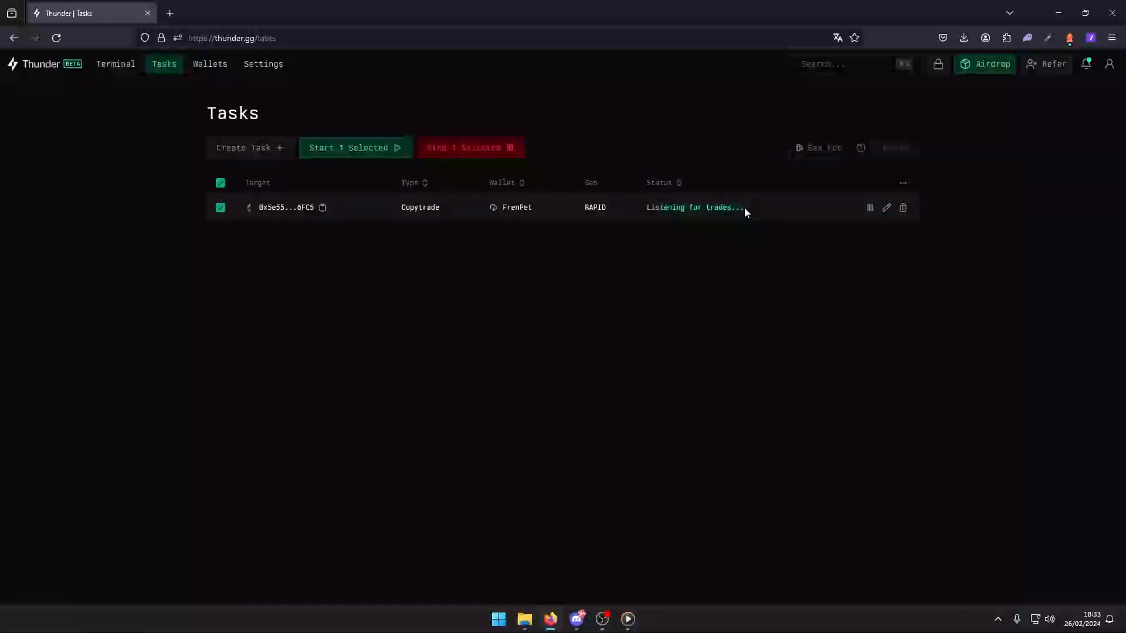
{"action": "left_click", "coordinate": [220, 182]}
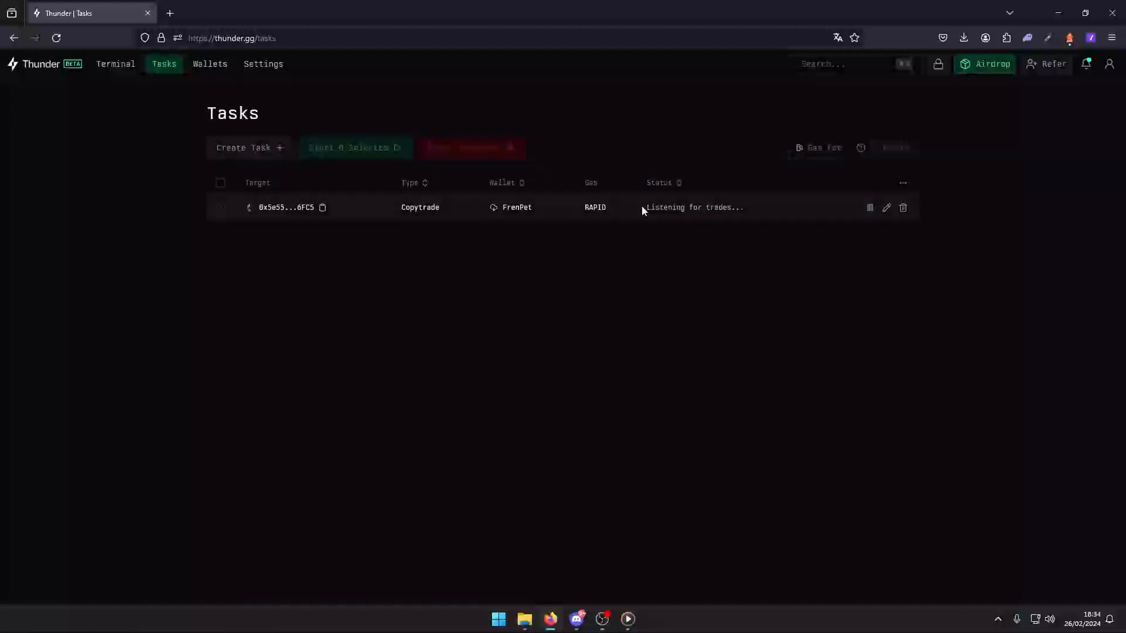
{"action": "left_click", "coordinate": [220, 208]}
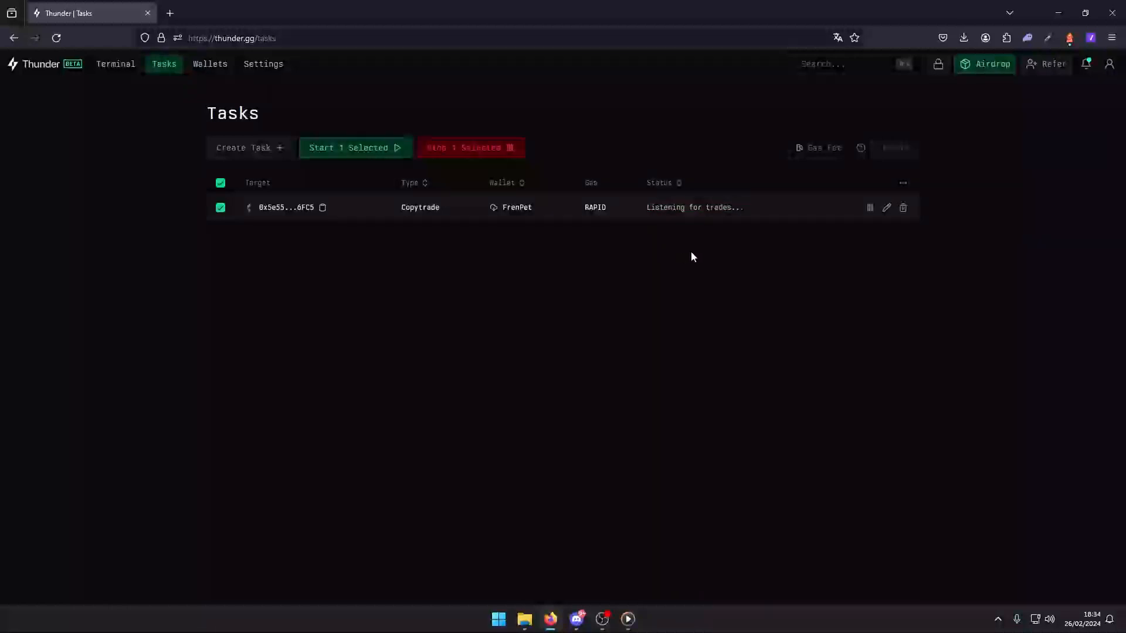
{"action": "mouse_move", "coordinate": [662, 257]}
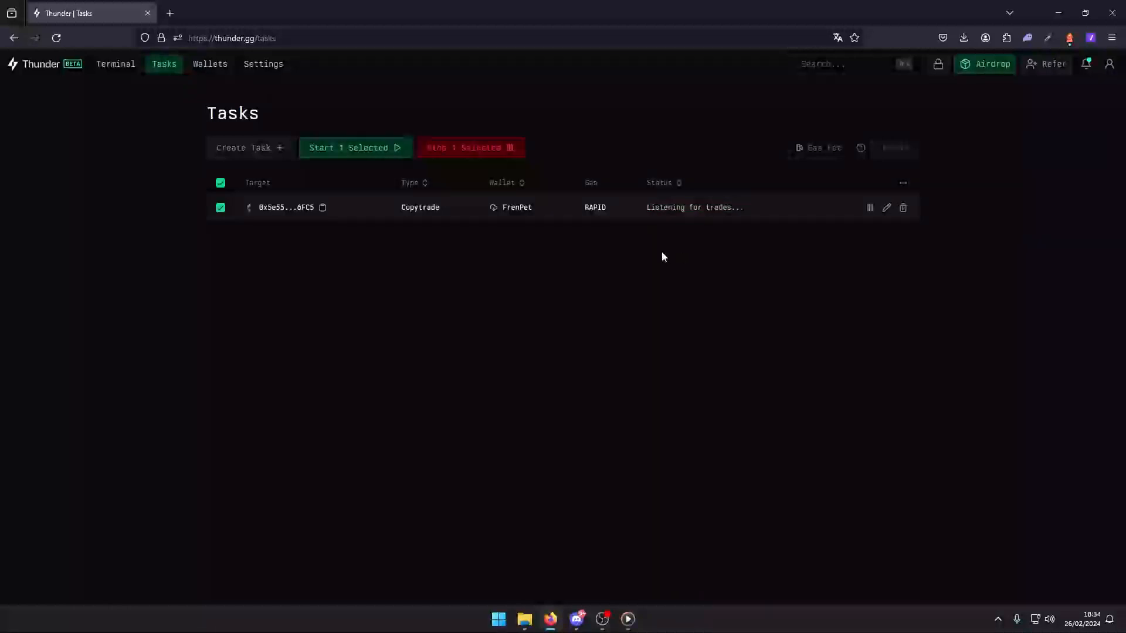
{"action": "mouse_move", "coordinate": [620, 284]}
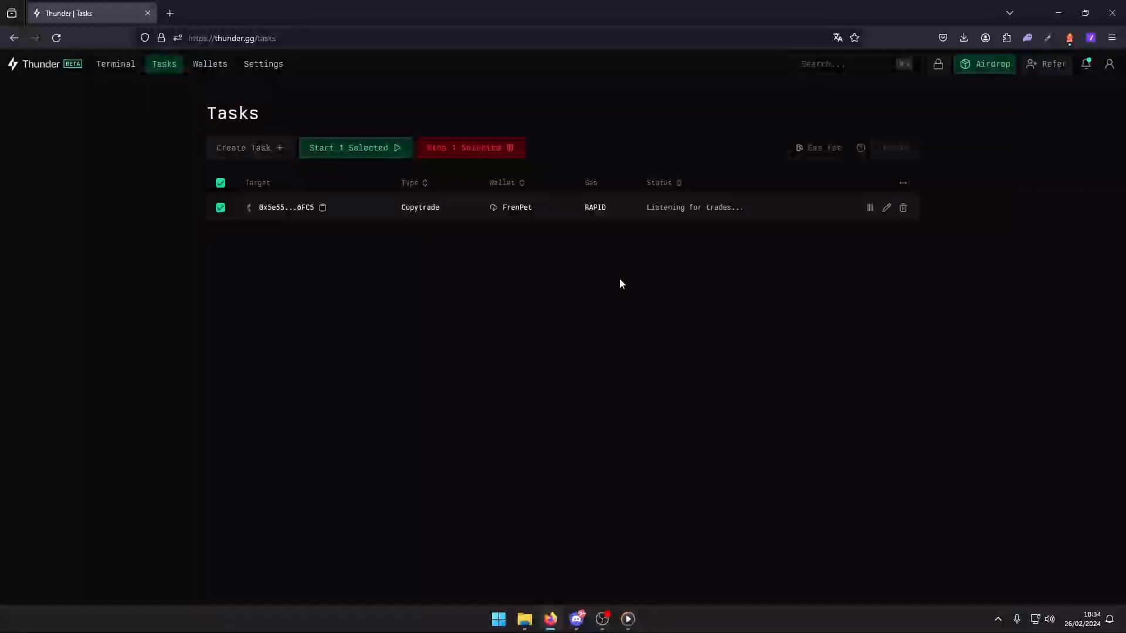
{"action": "mouse_move", "coordinate": [553, 293]}
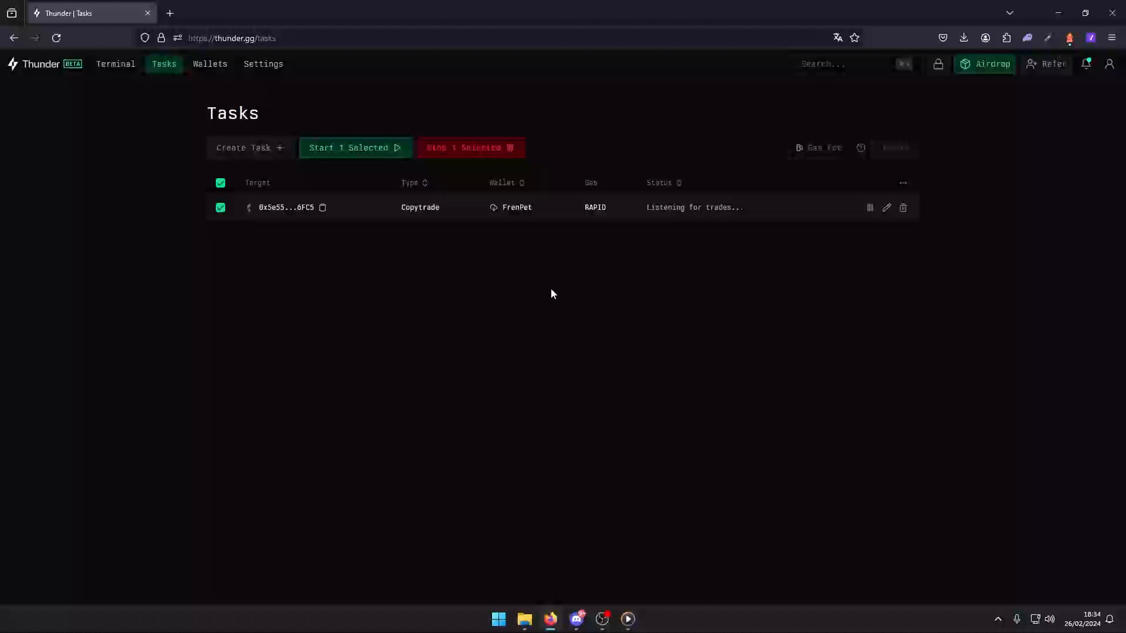
{"action": "mouse_move", "coordinate": [522, 316]}
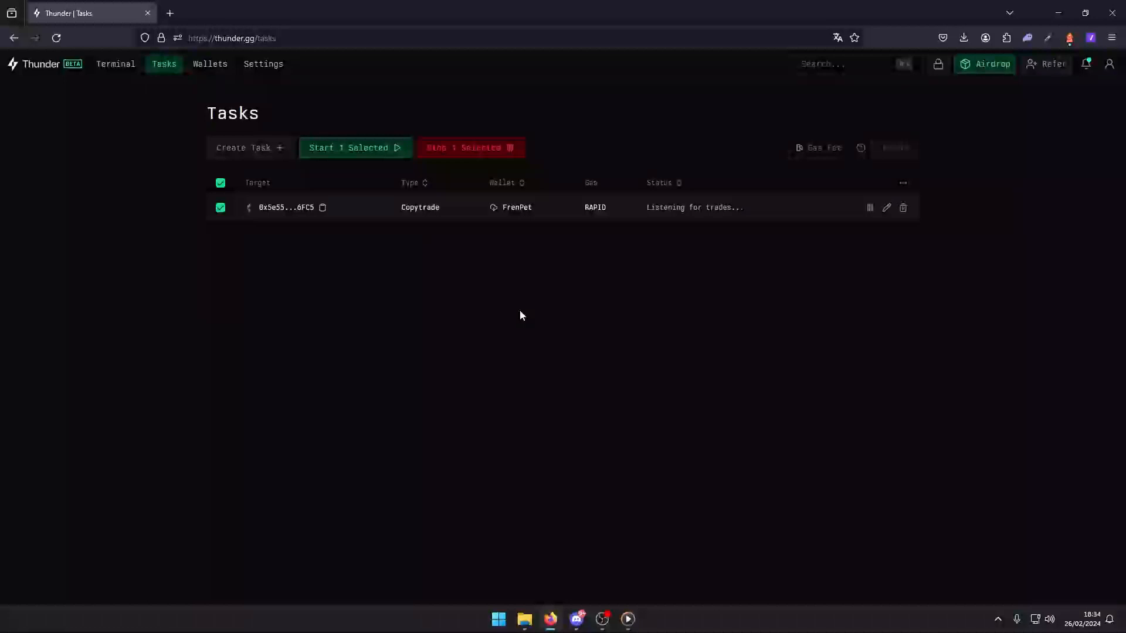